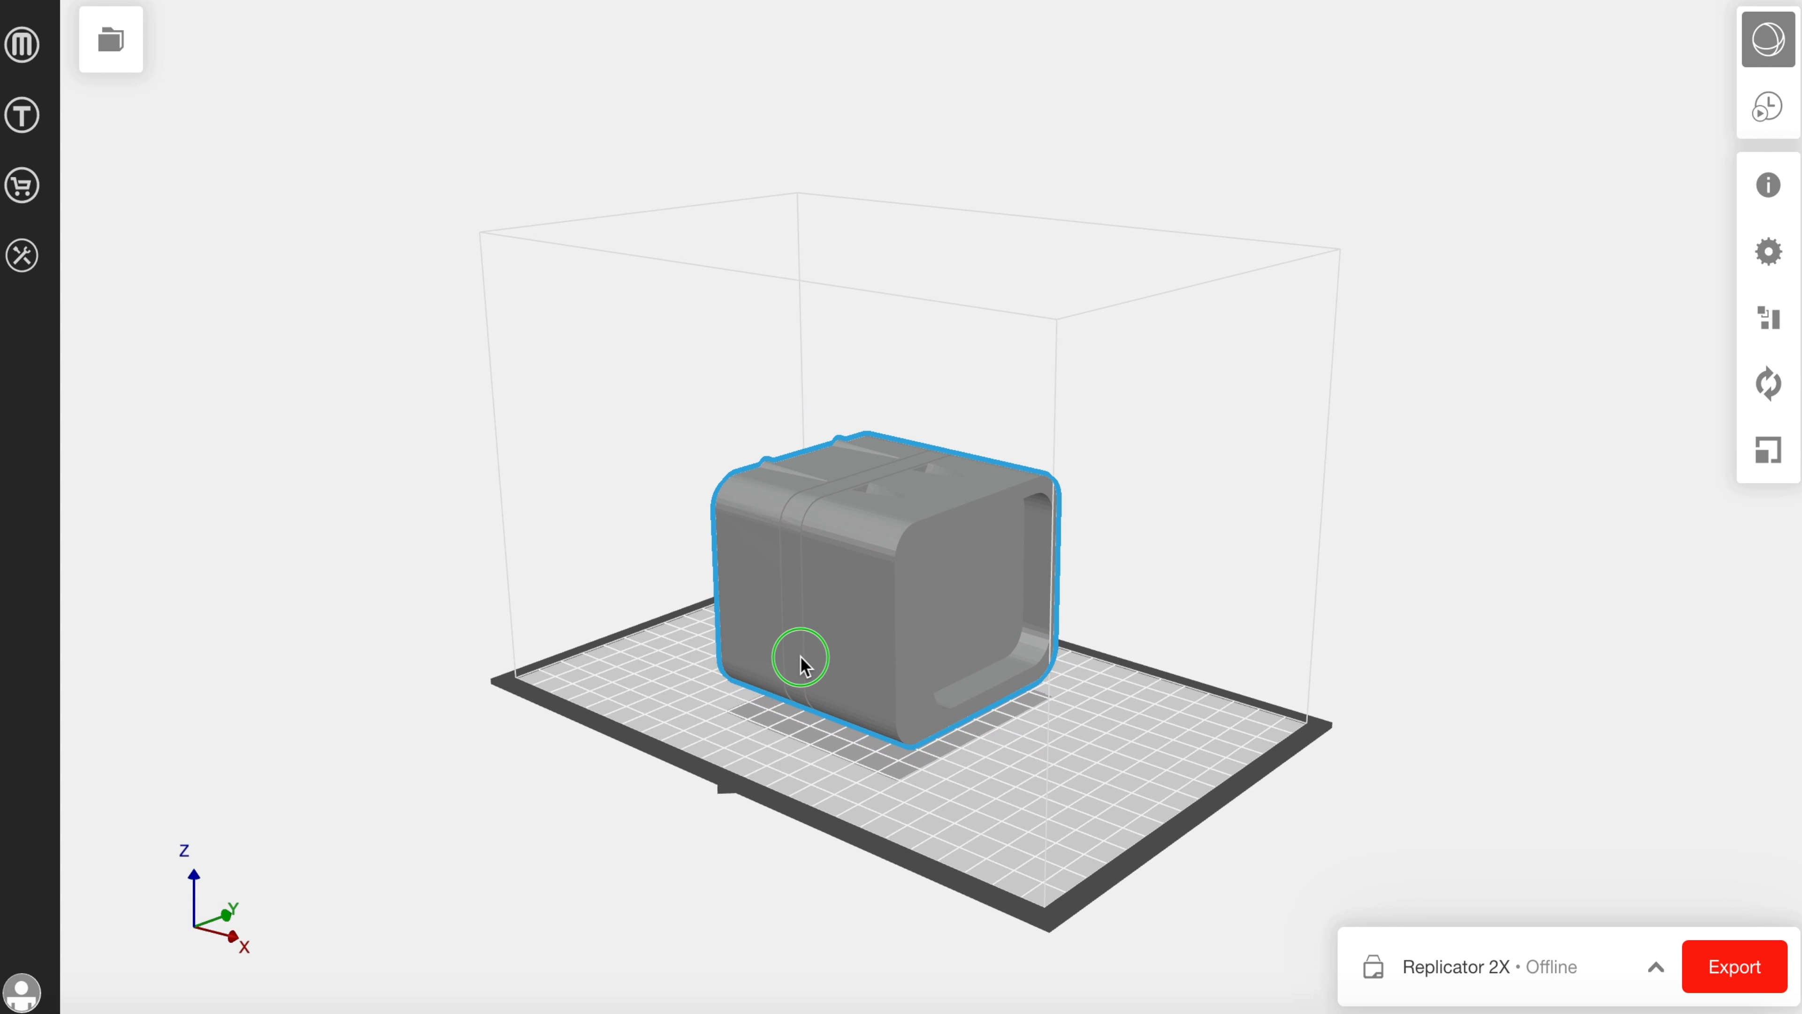
pyautogui.moveTo(1768, 252)
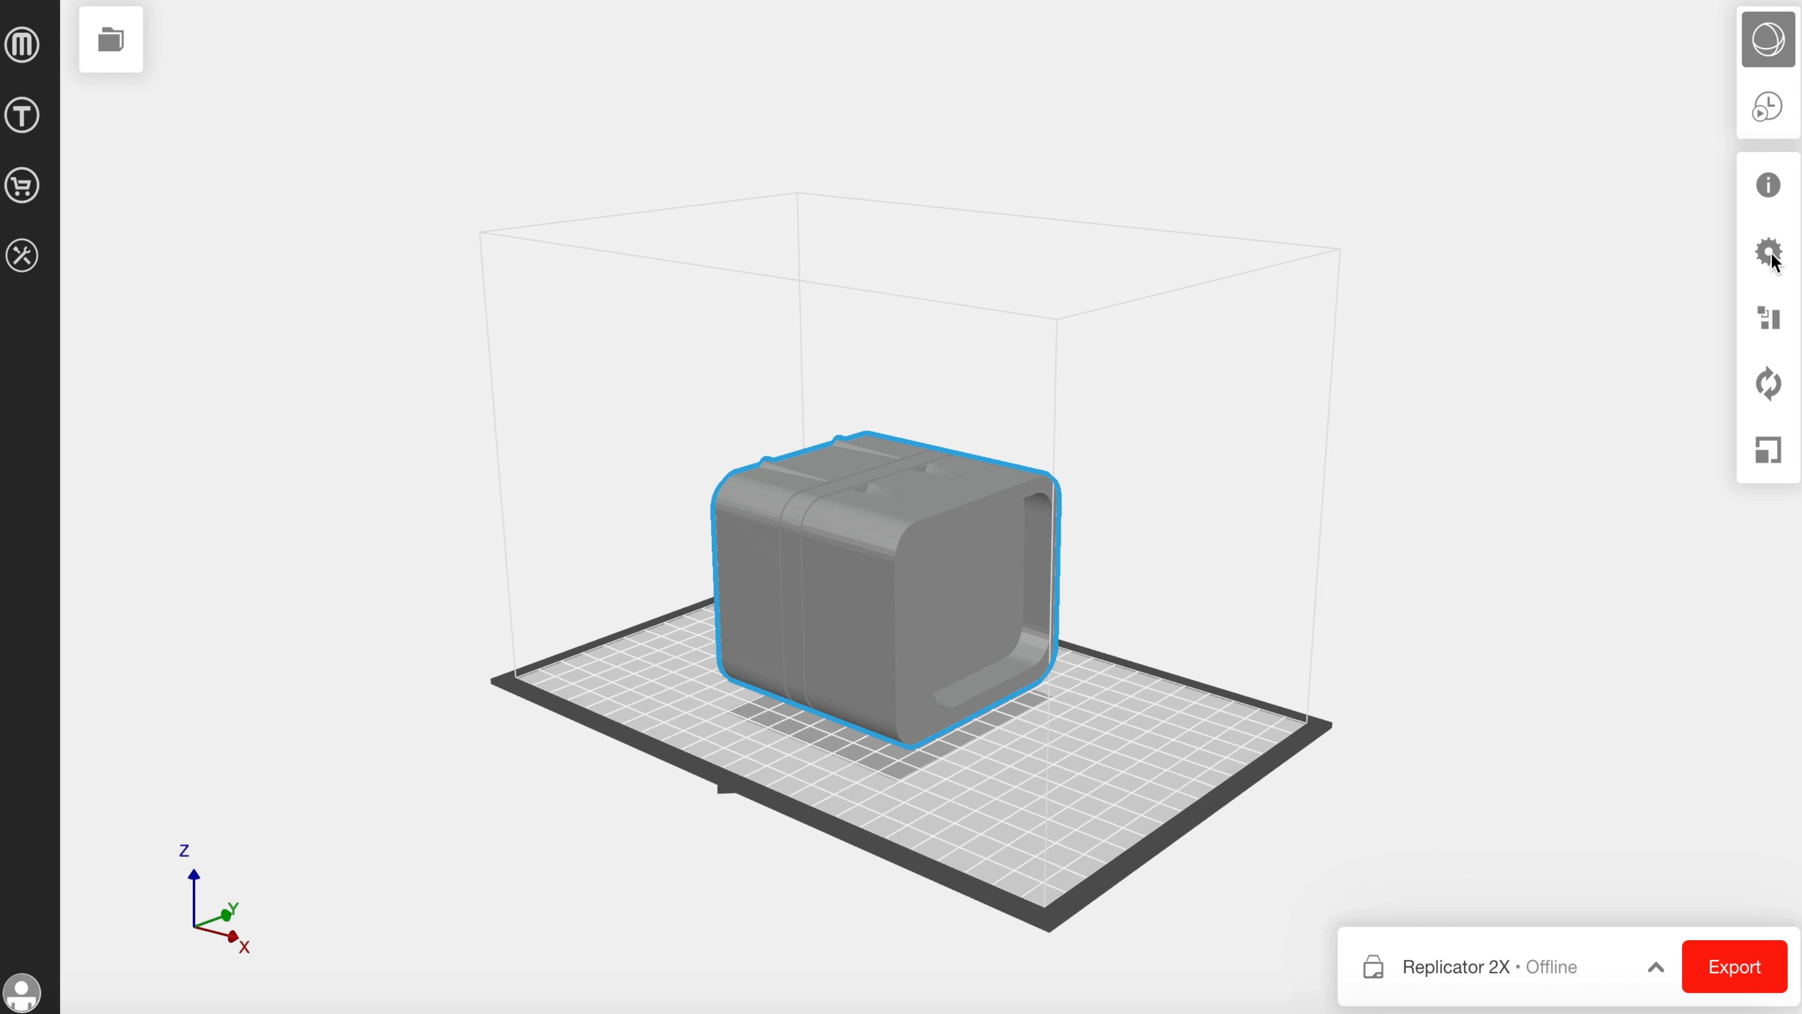
# Step: Browse the simplify3d.com homepage before switching to the Simplify3D app with the Front model
pyautogui.click(1768, 253)
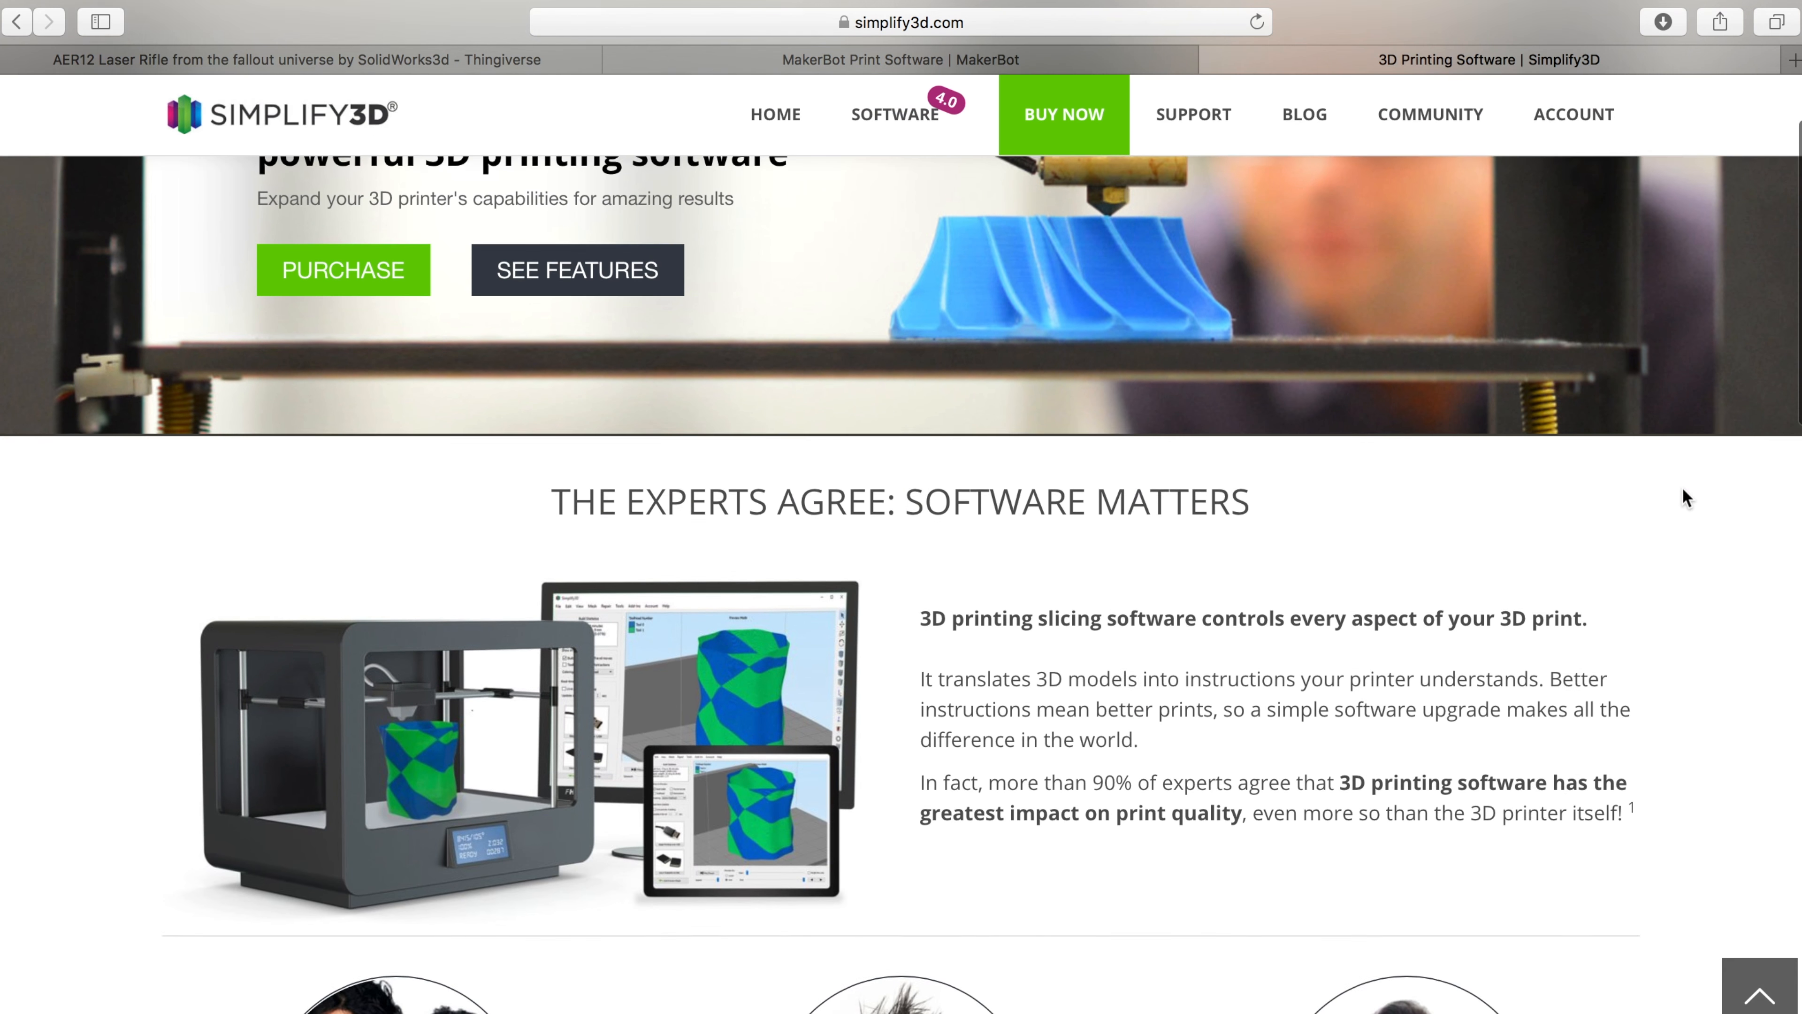
pyautogui.scroll(-3)
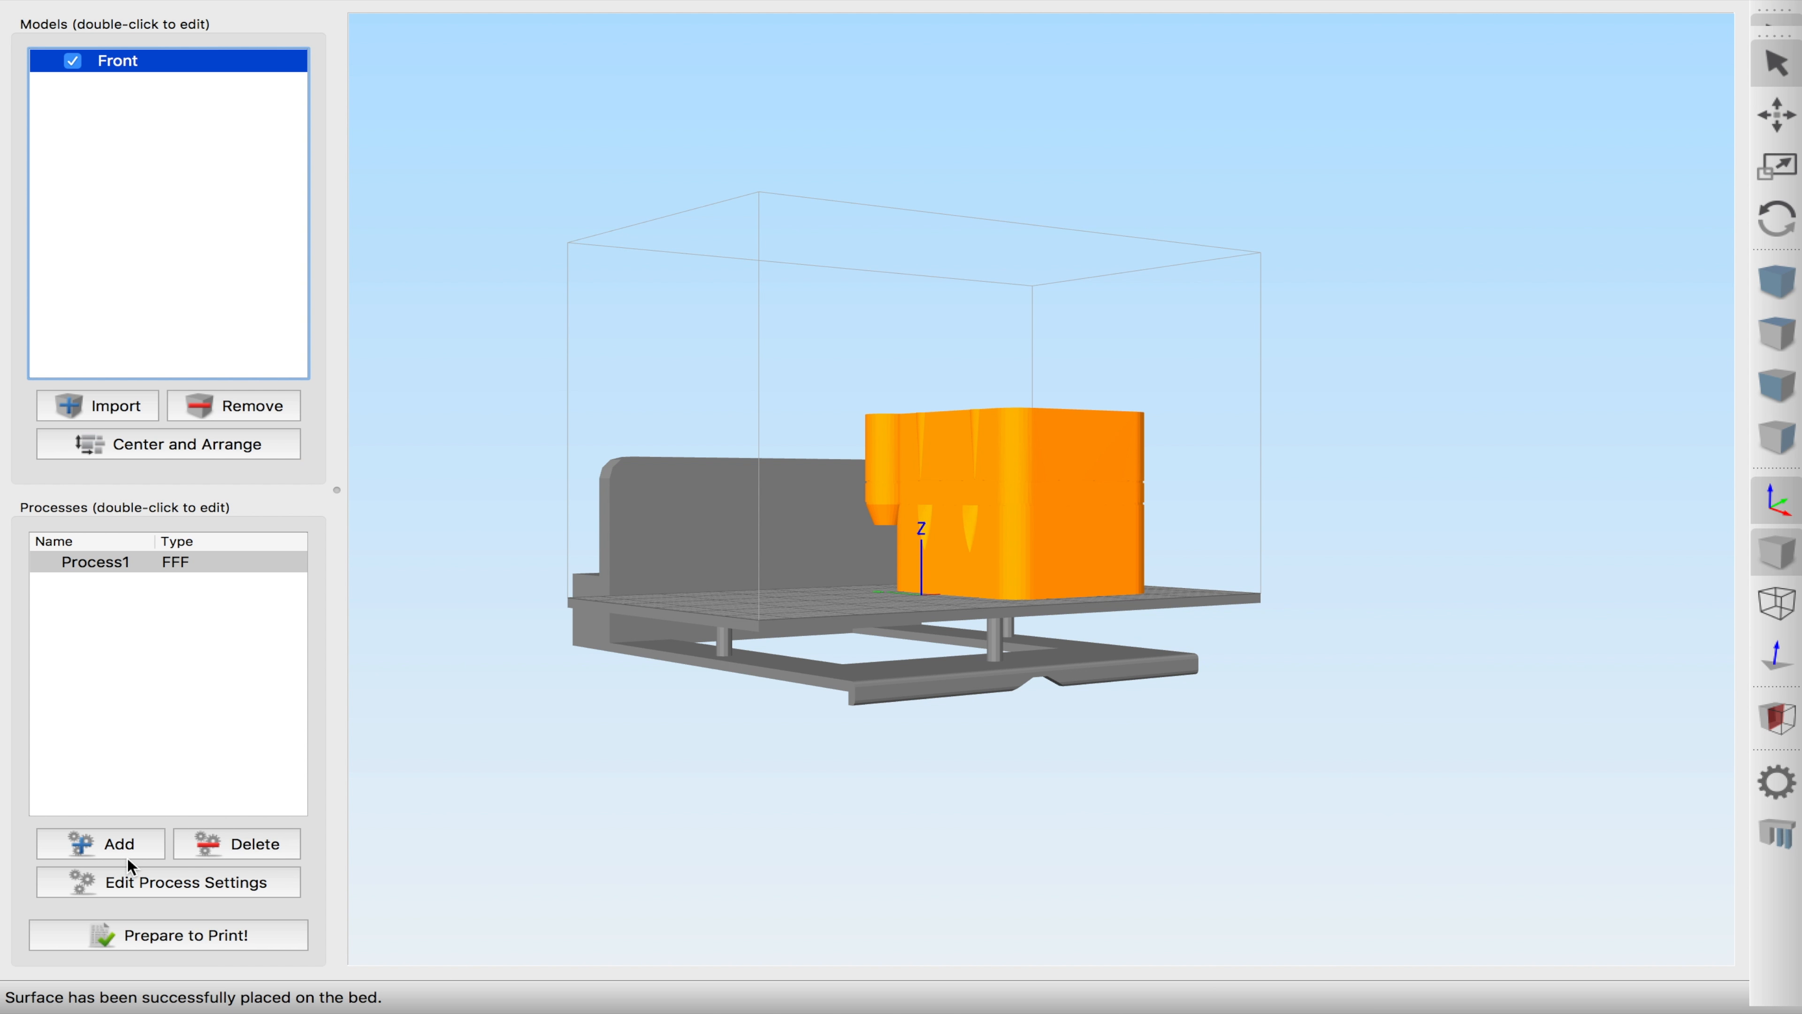
pyautogui.moveTo(160, 895)
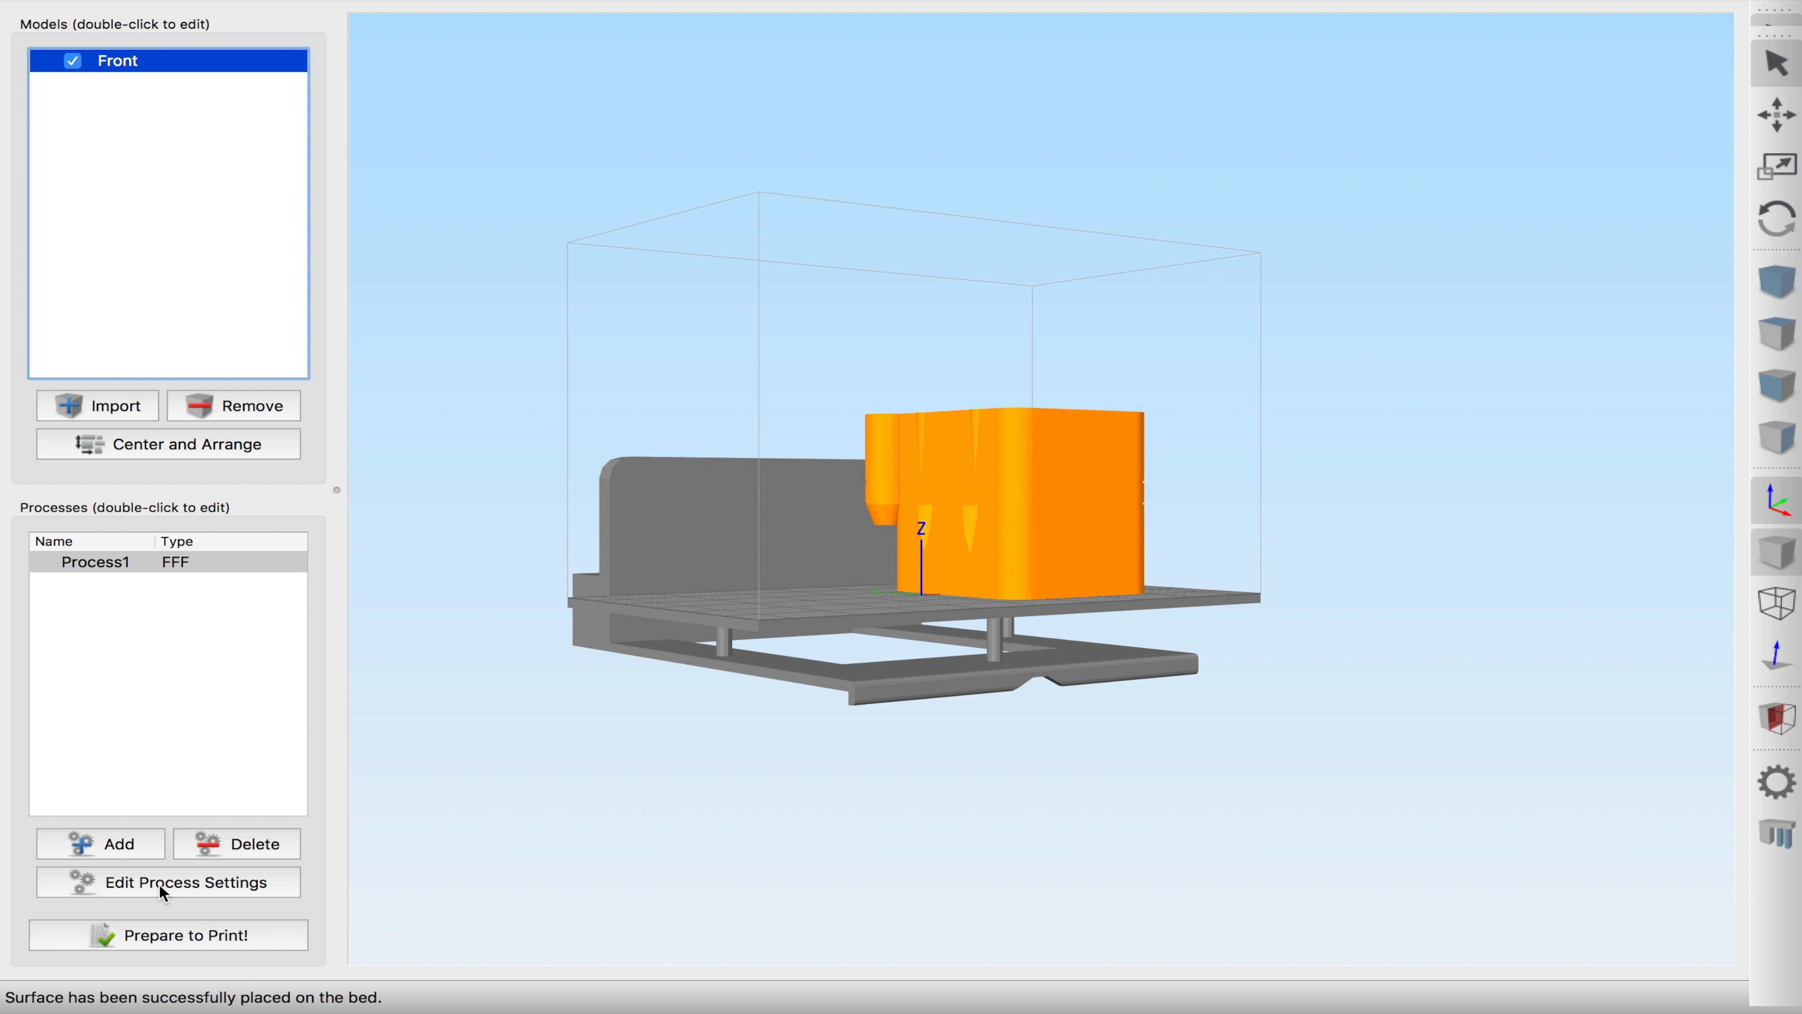
# Step: Bring up Process1's FFF settings (FlashForge Creator Pro, ABS, medium quality)
pyautogui.click(168, 882)
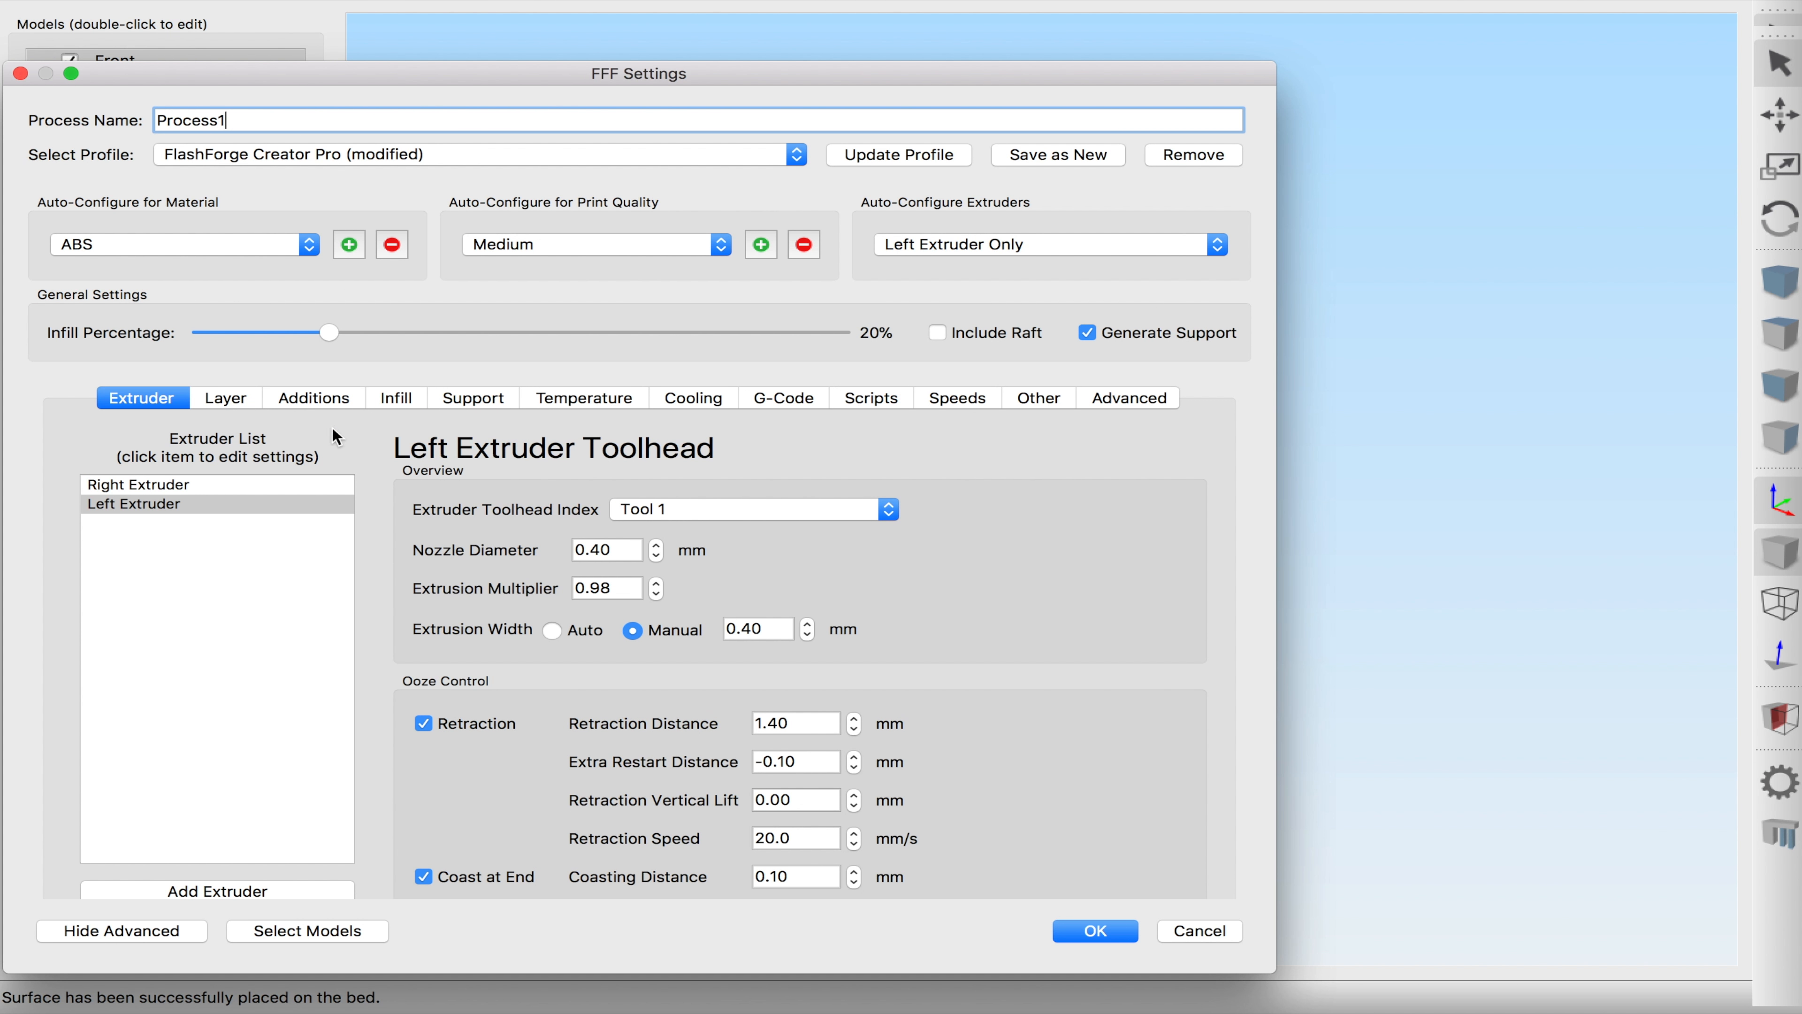
pyautogui.moveTo(306, 431)
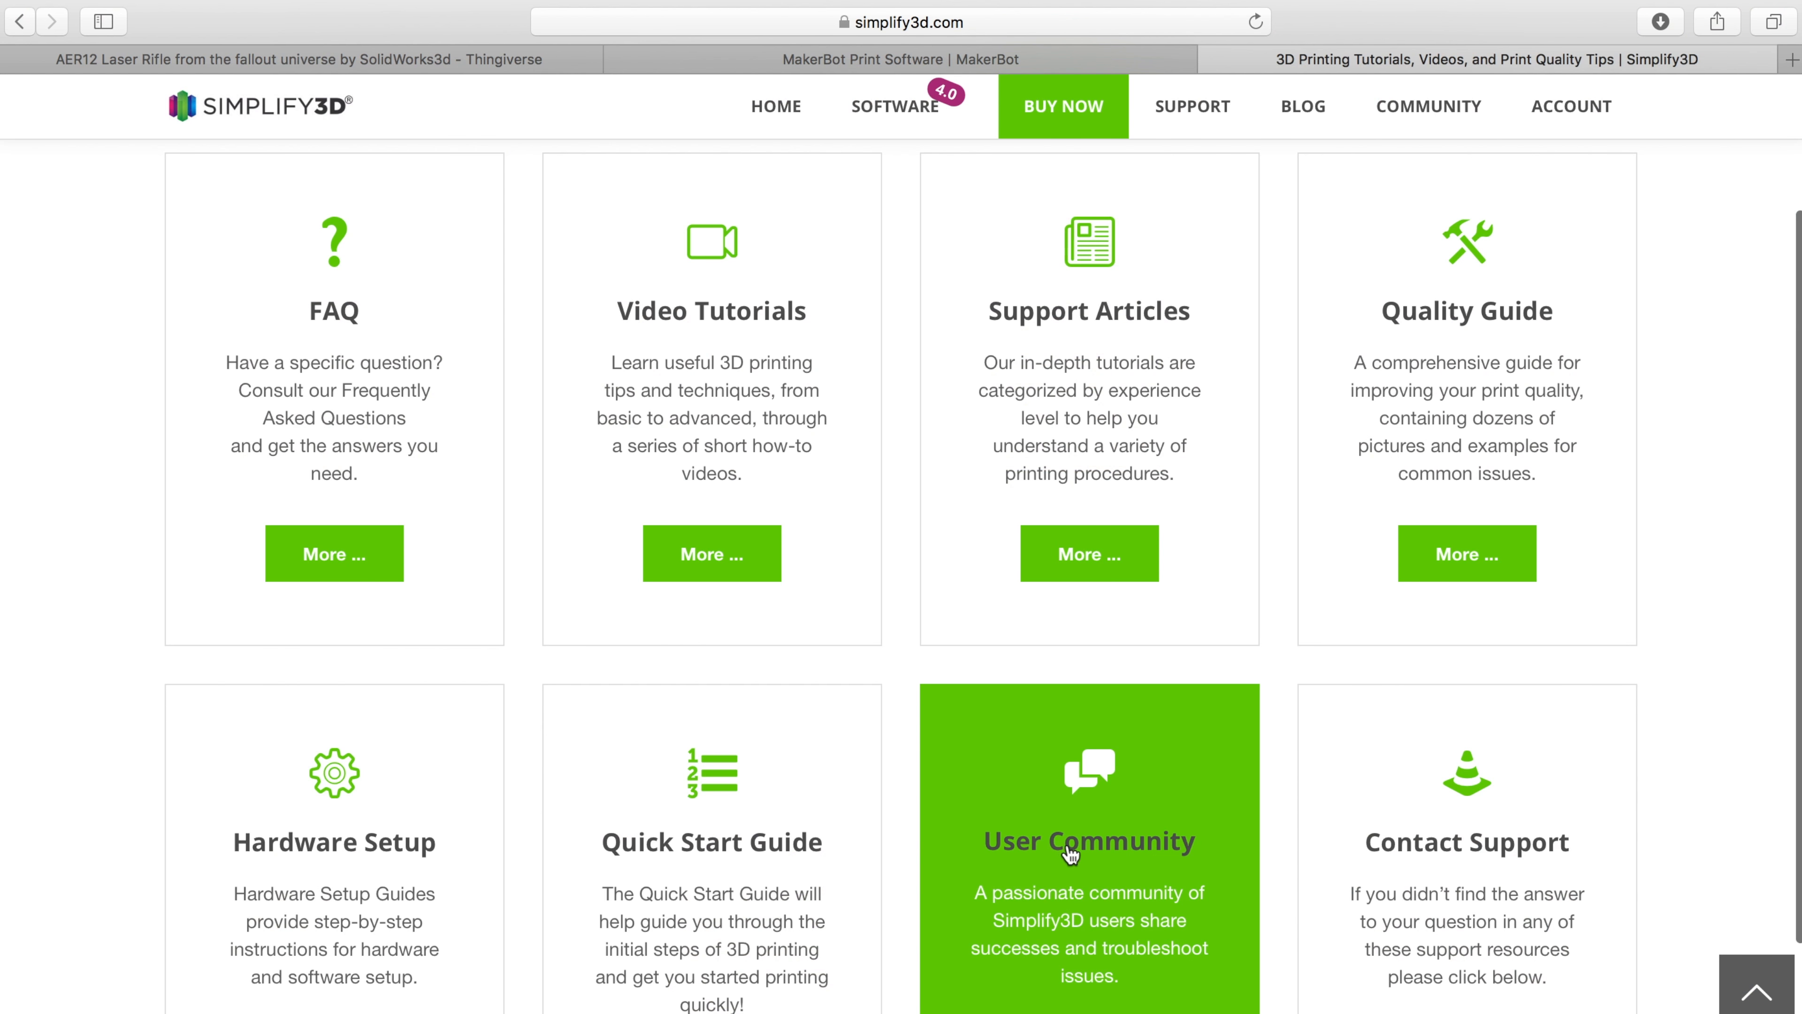
# Step: Reach the forum's General Discussion and Tips board via the User Community card
pyautogui.click(1087, 841)
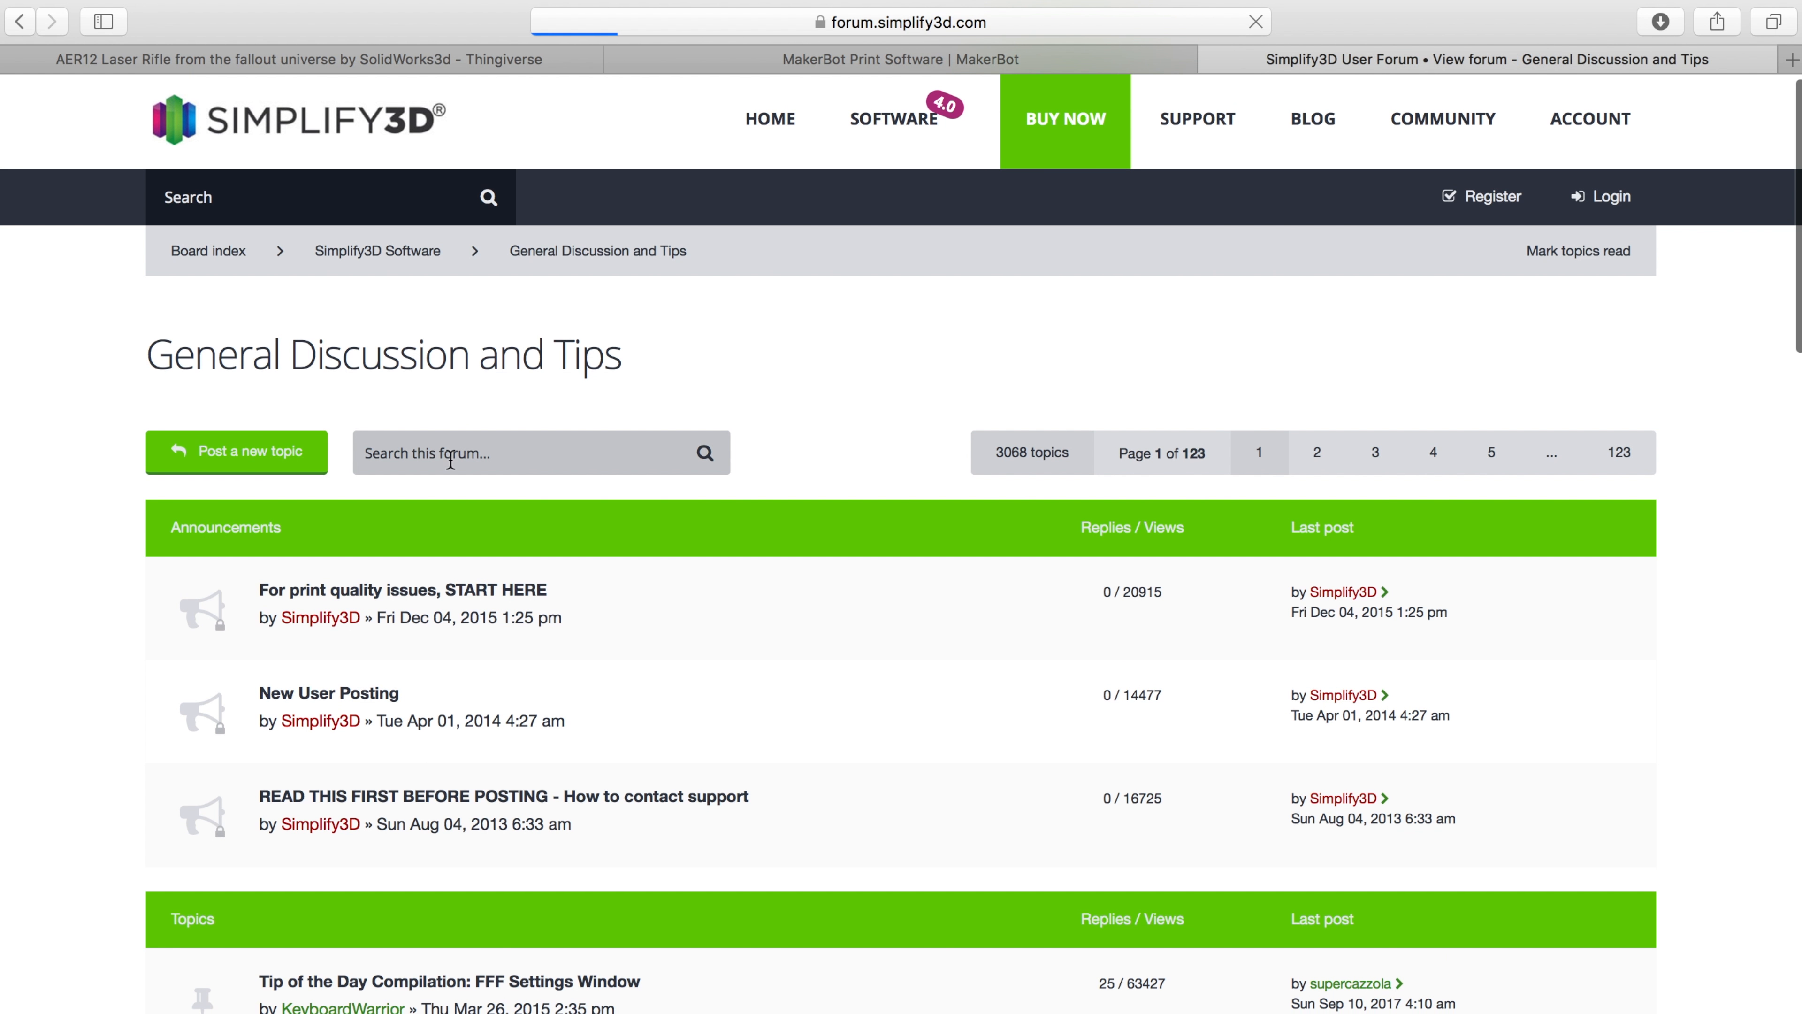
pyautogui.scroll(-3)
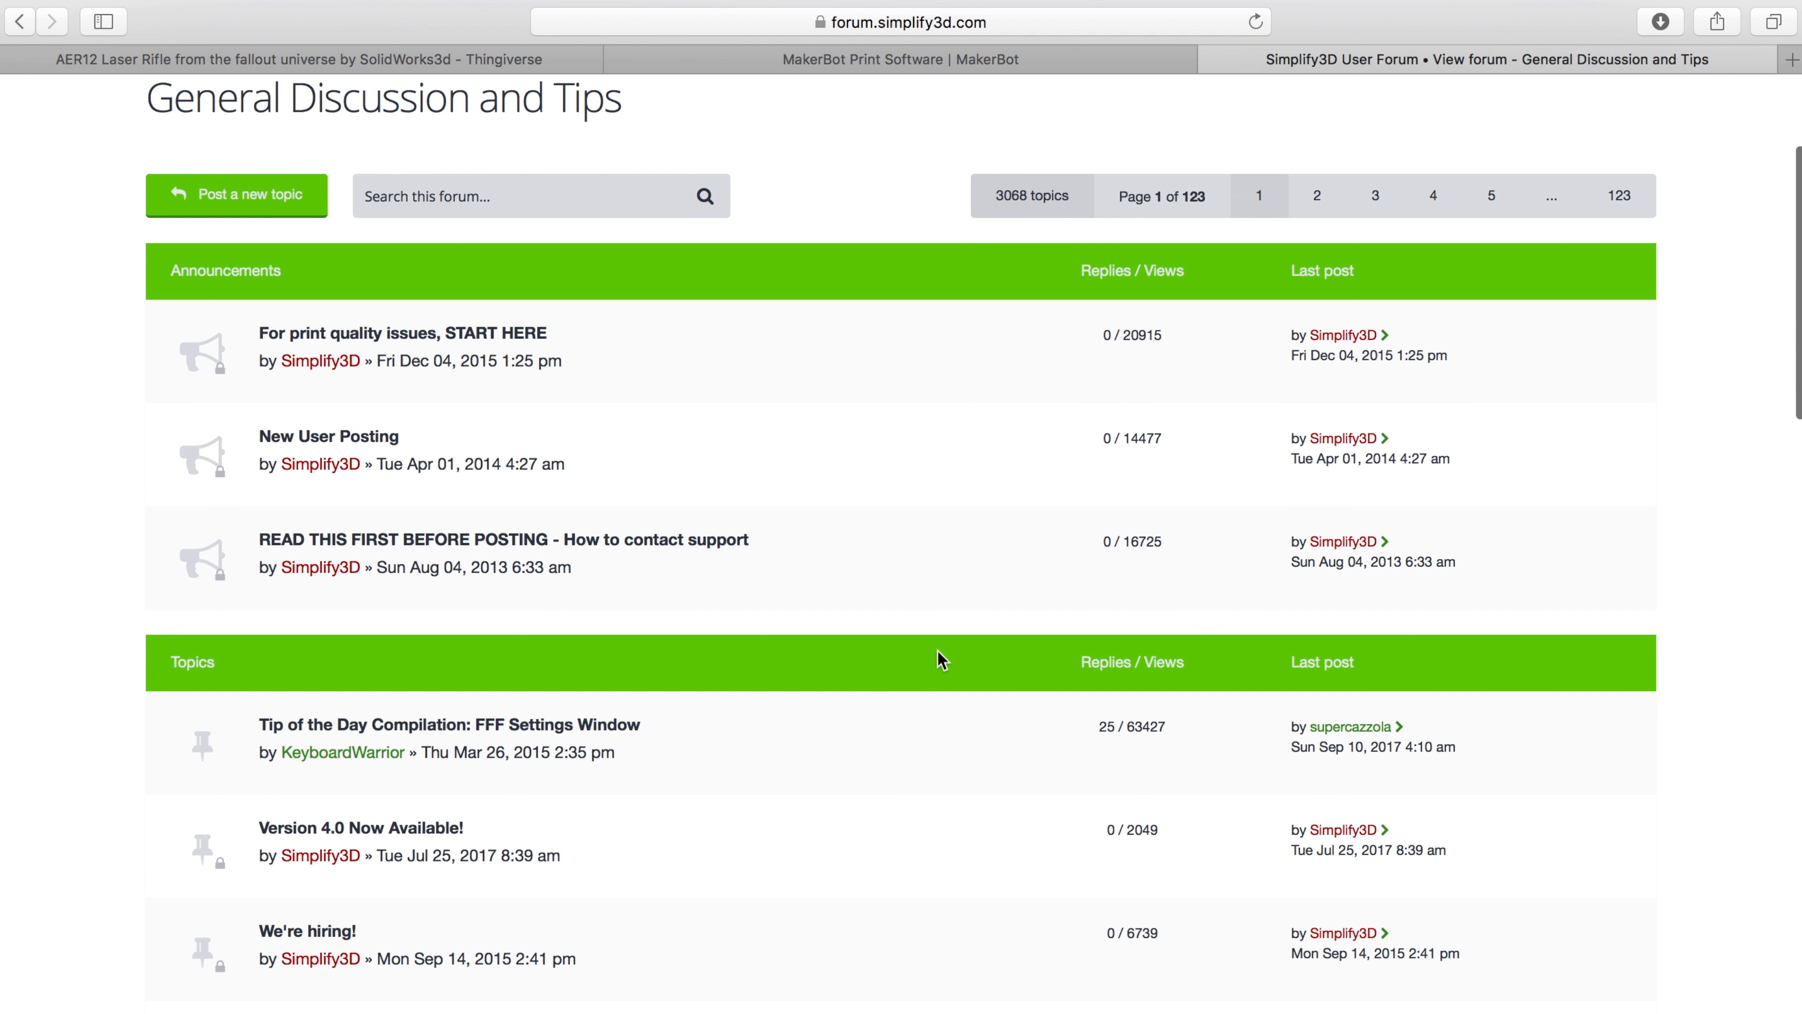